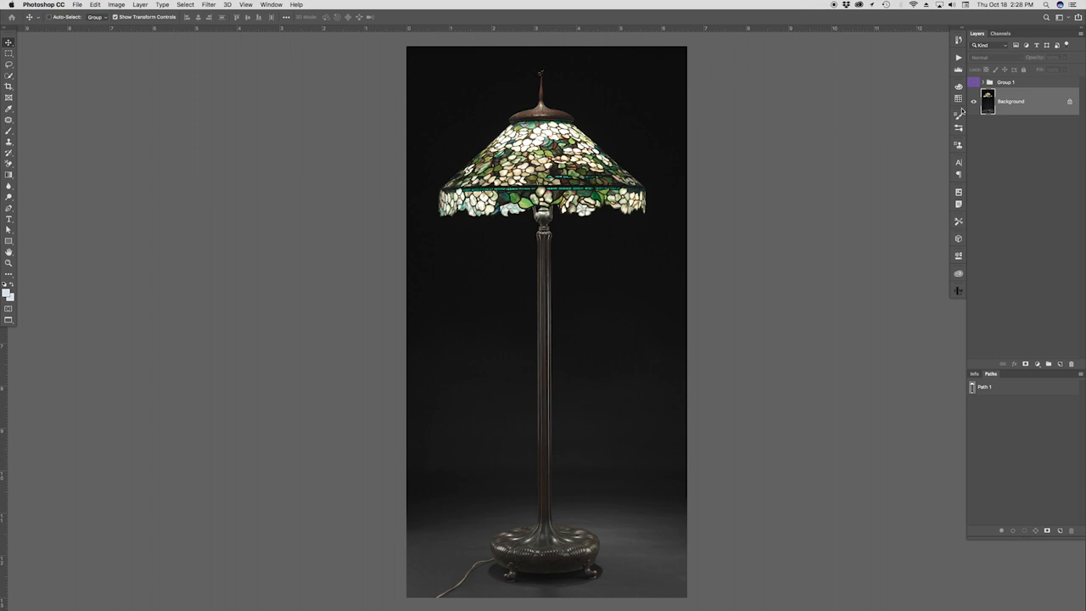
# Expand Group 1 to show its layers, from tone s/a to Background copy.
pyautogui.click(974, 84)
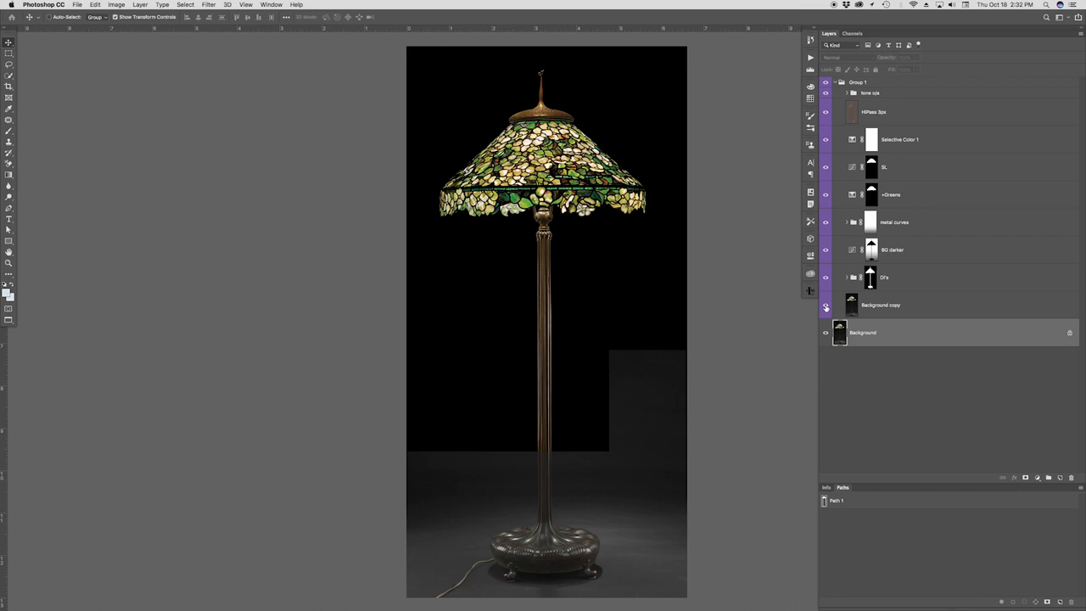
# Expand the DI's group and show the BG darker Multiply Curves settings.
pyautogui.click(825, 308)
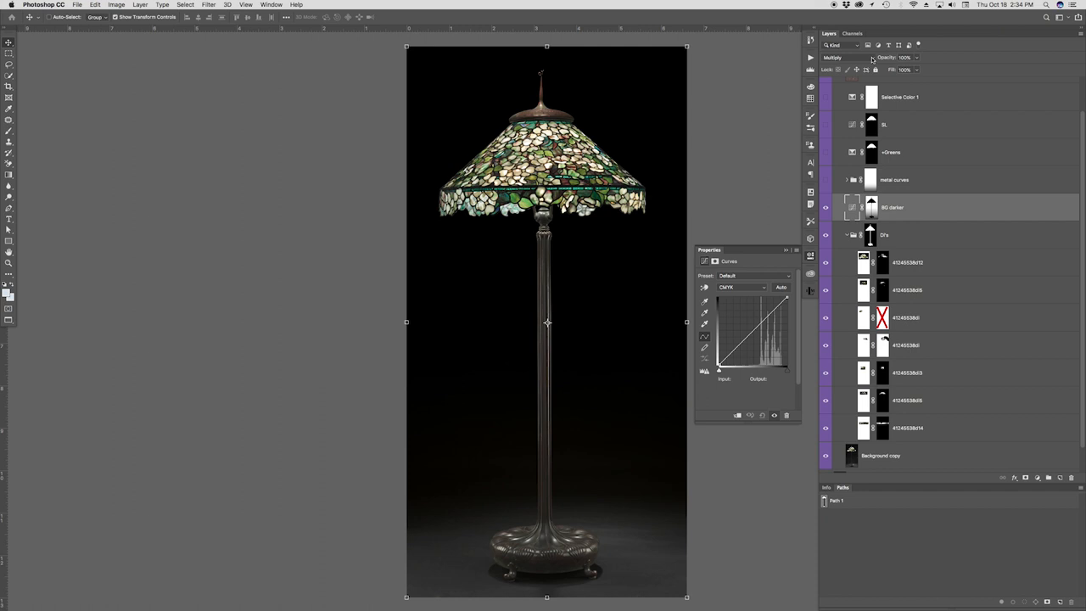
# Keep BG darker on Multiply and expand the metal curves group.
pyautogui.click(834, 57)
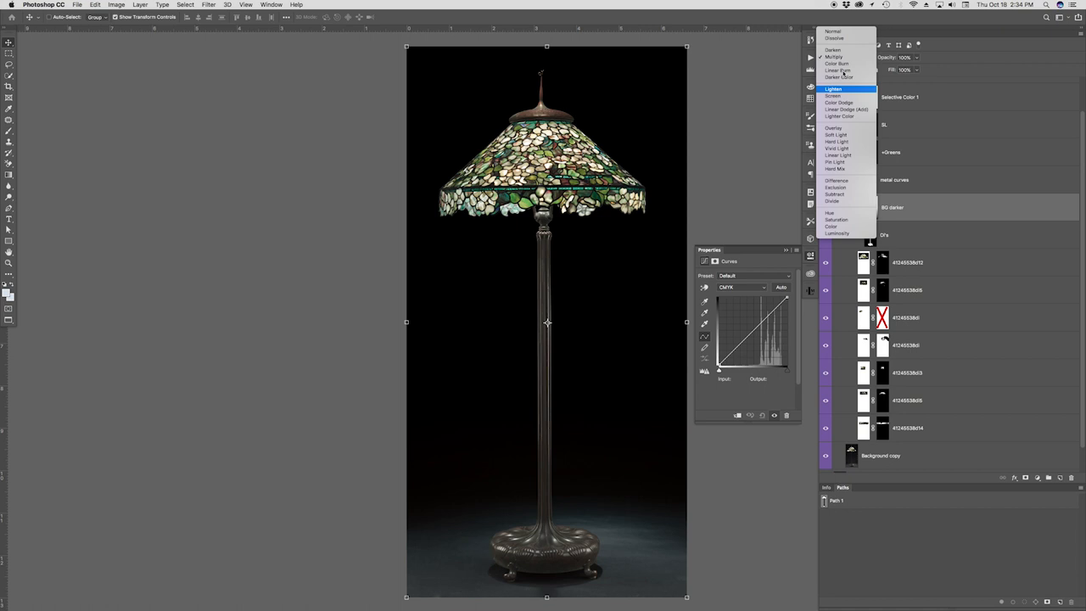
pyautogui.click(834, 56)
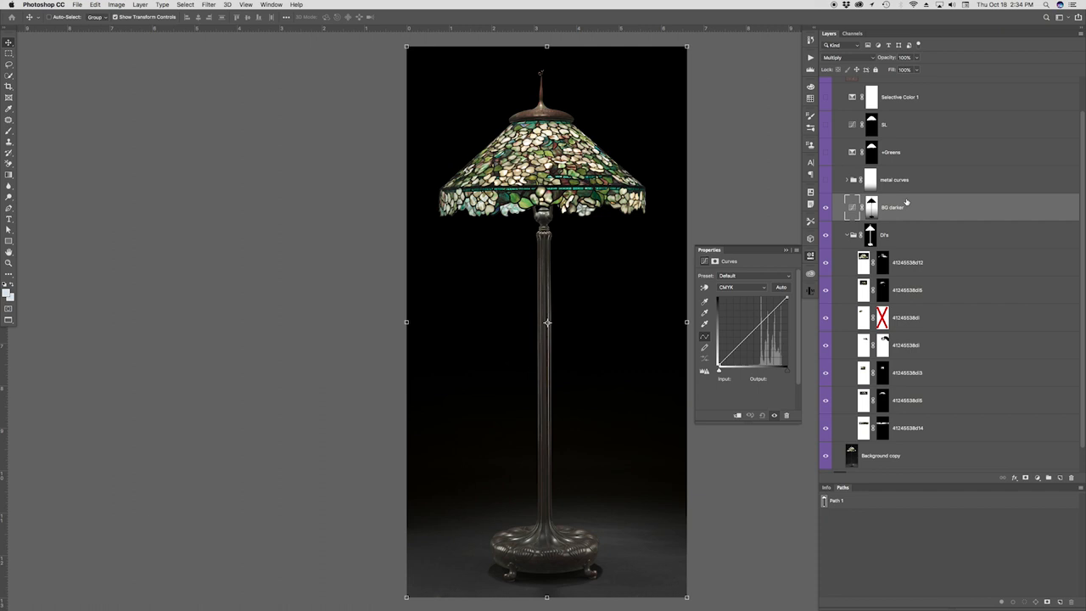
pyautogui.click(904, 57)
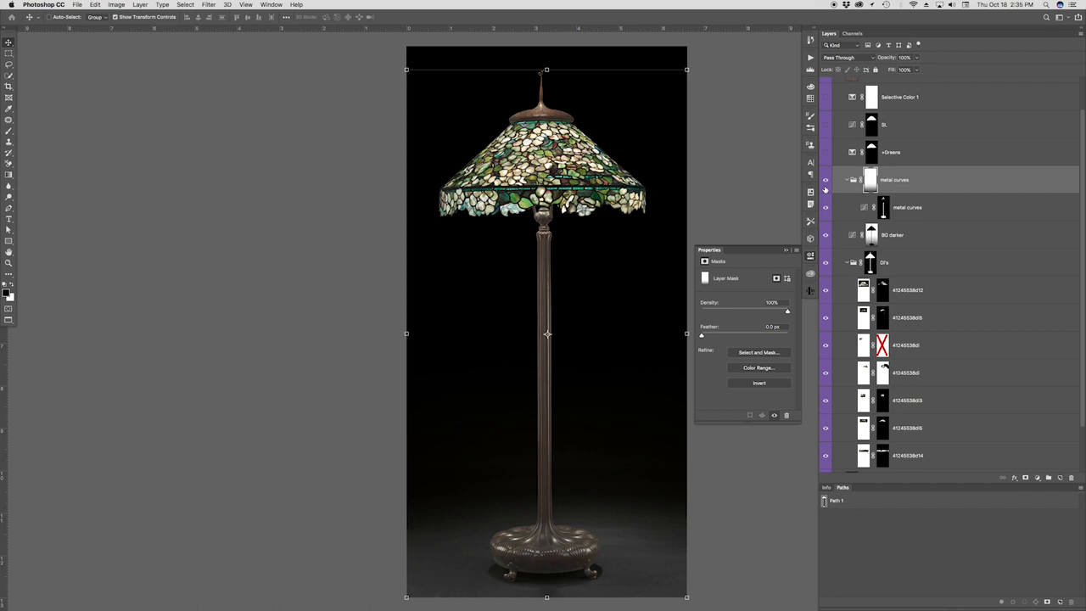
# Display the metal curves Curves adjustment's Magenta channel curve instead of CMYK.
pyautogui.click(870, 207)
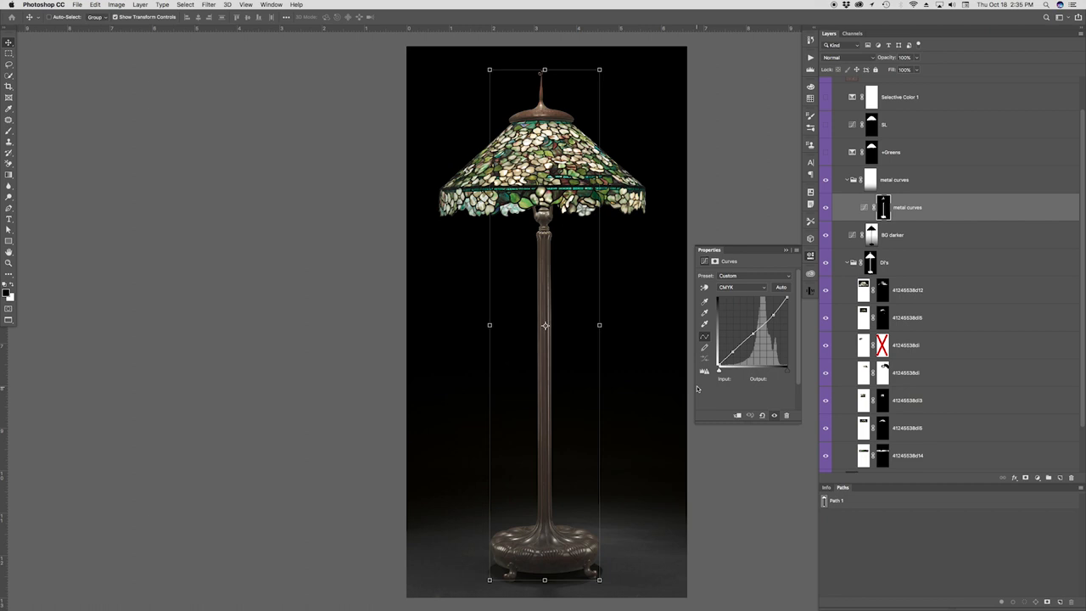
pyautogui.click(743, 287)
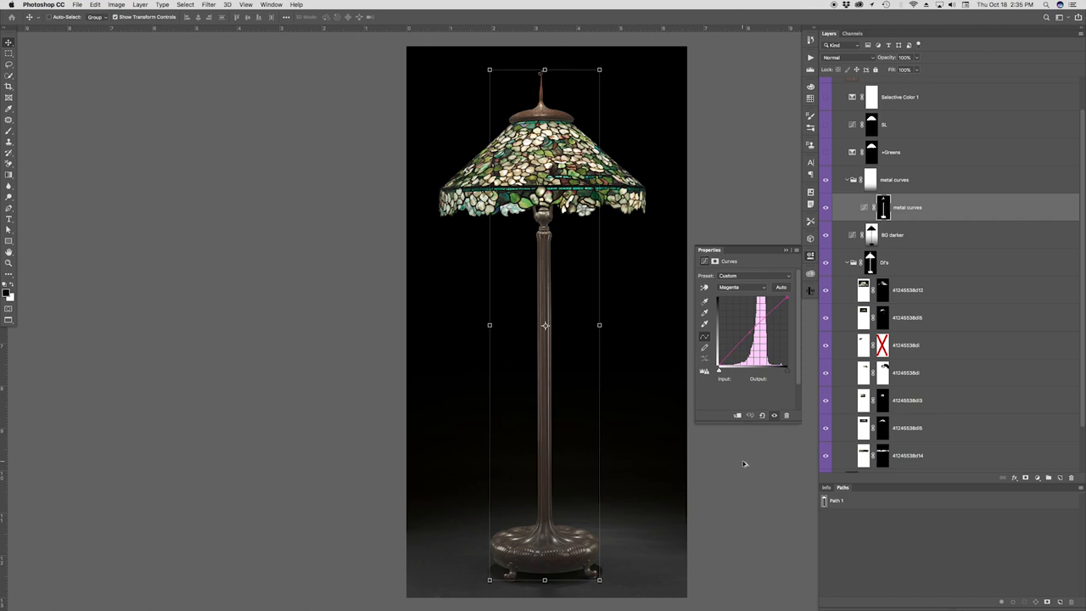
pyautogui.click(740, 287)
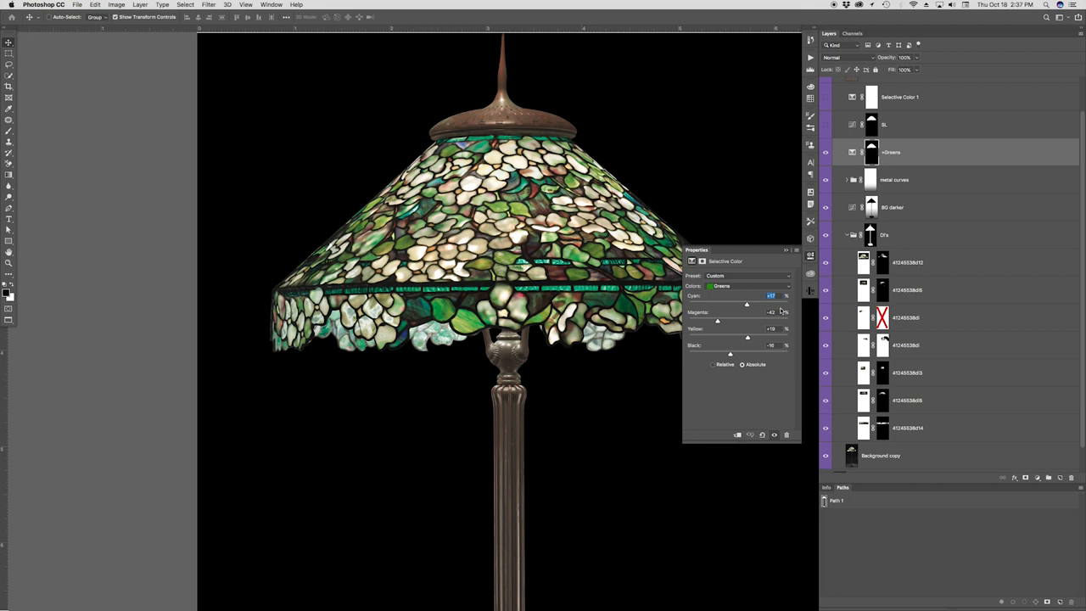
pyautogui.moveTo(739, 406)
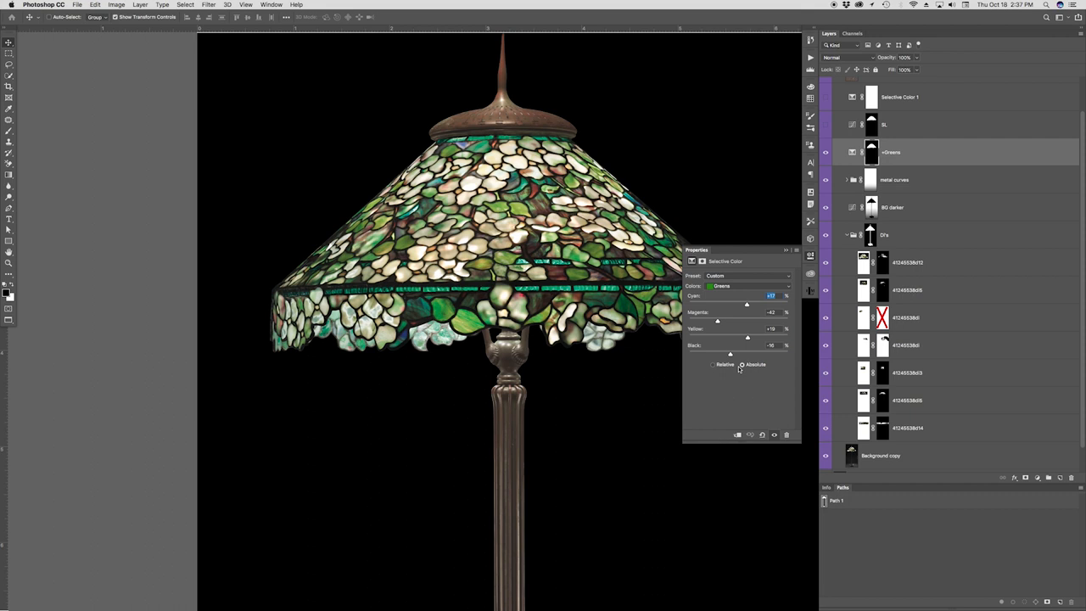
# Review the +Greens Selective Color settings, switching Colors from Greens to Whites.
pyautogui.click(747, 287)
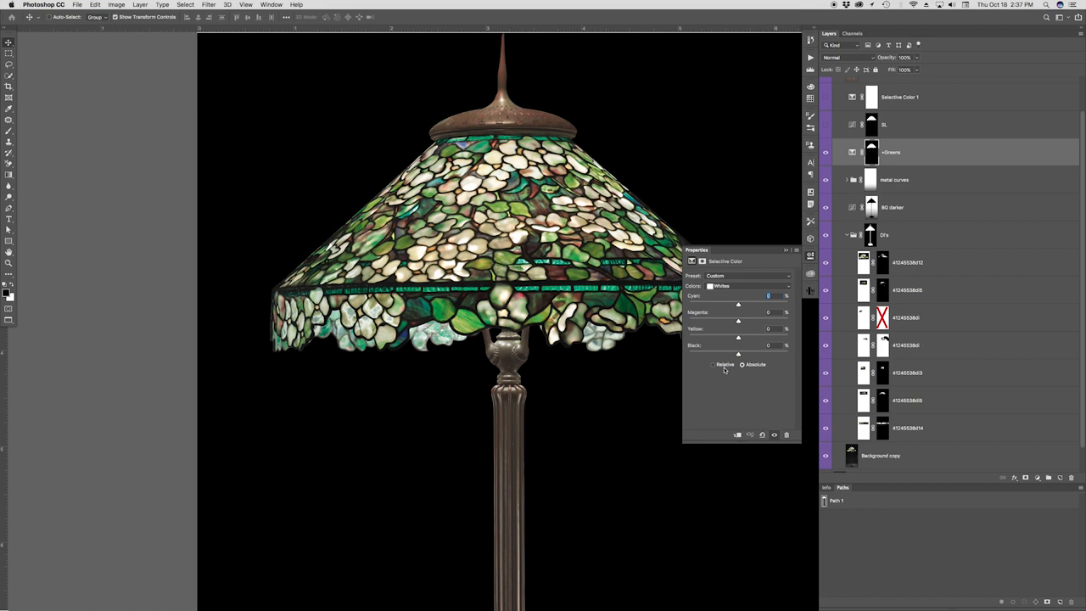
pyautogui.click(747, 286)
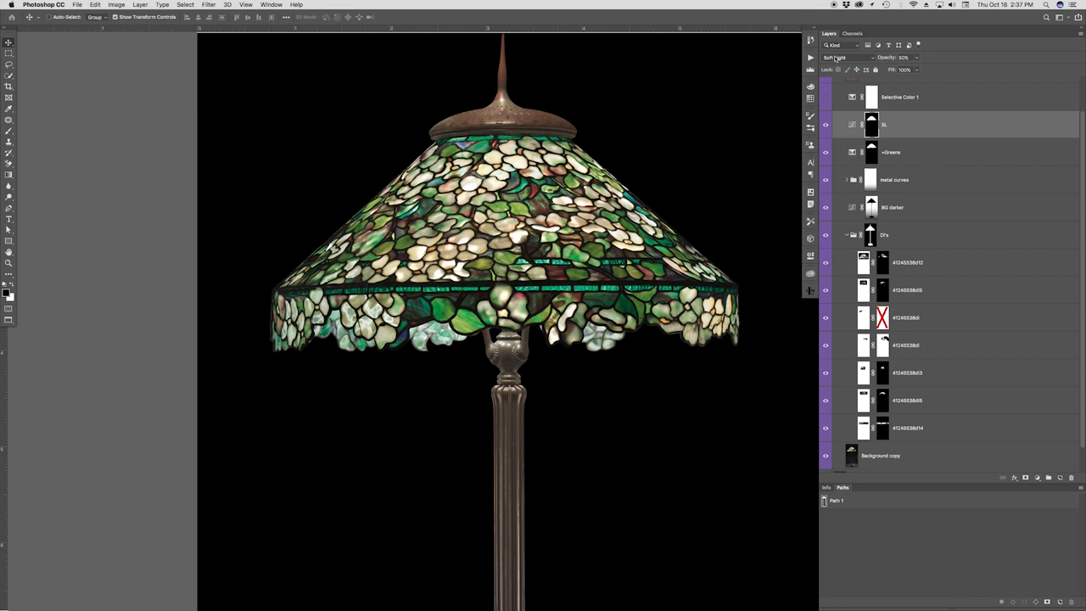
# Try Normal and other blend modes on the 50% opacity SL layer.
pyautogui.click(848, 57)
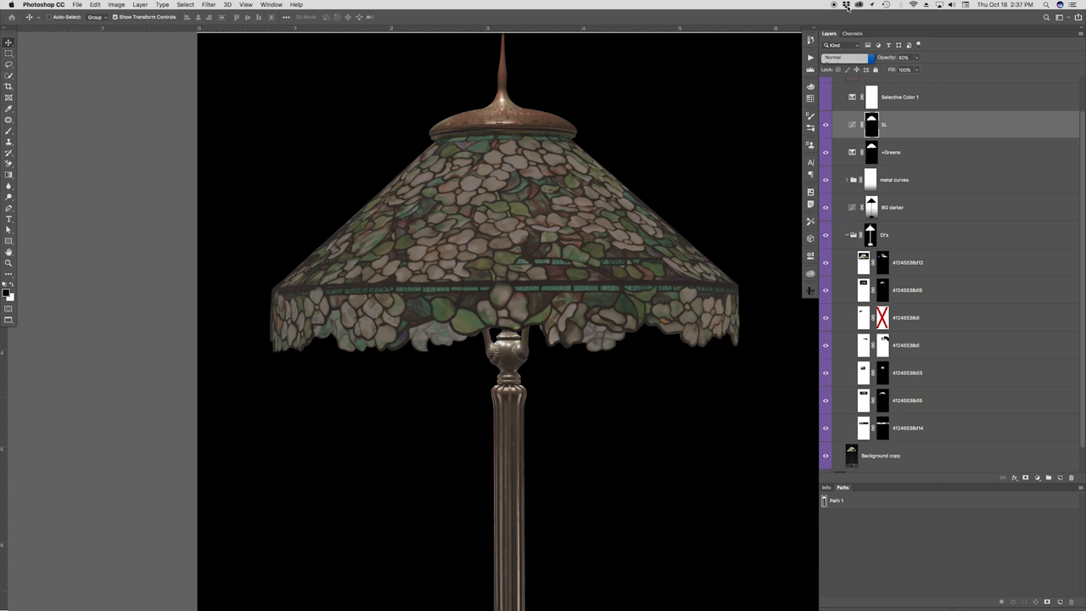
pyautogui.click(849, 57)
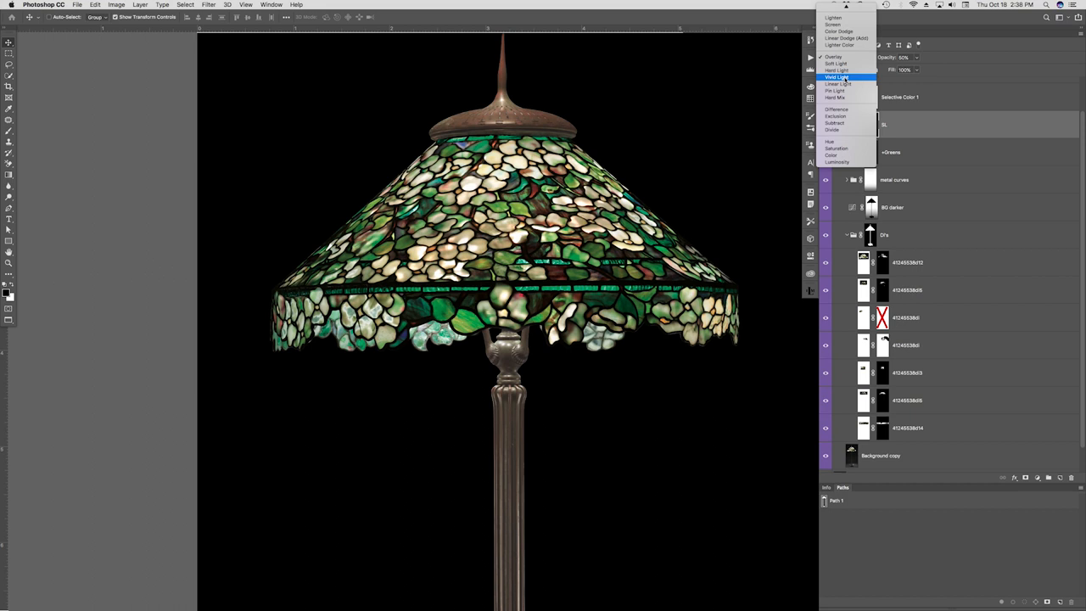
pyautogui.click(835, 57)
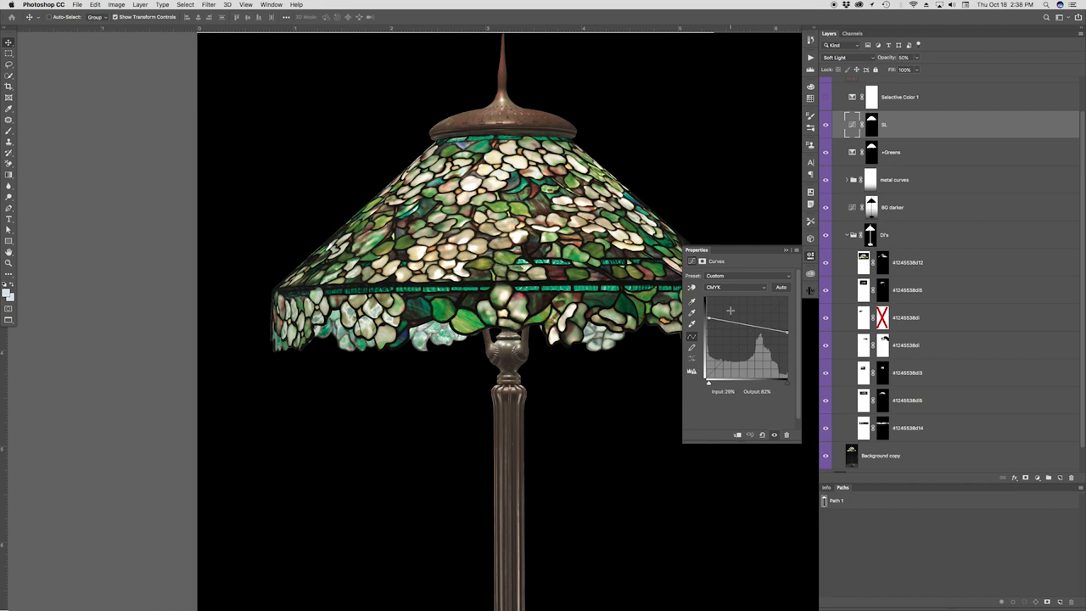
# Drag a point on the SL Curves CMYK curve to flatten it.
pyautogui.moveTo(729, 310); pyautogui.dragTo(698, 319)
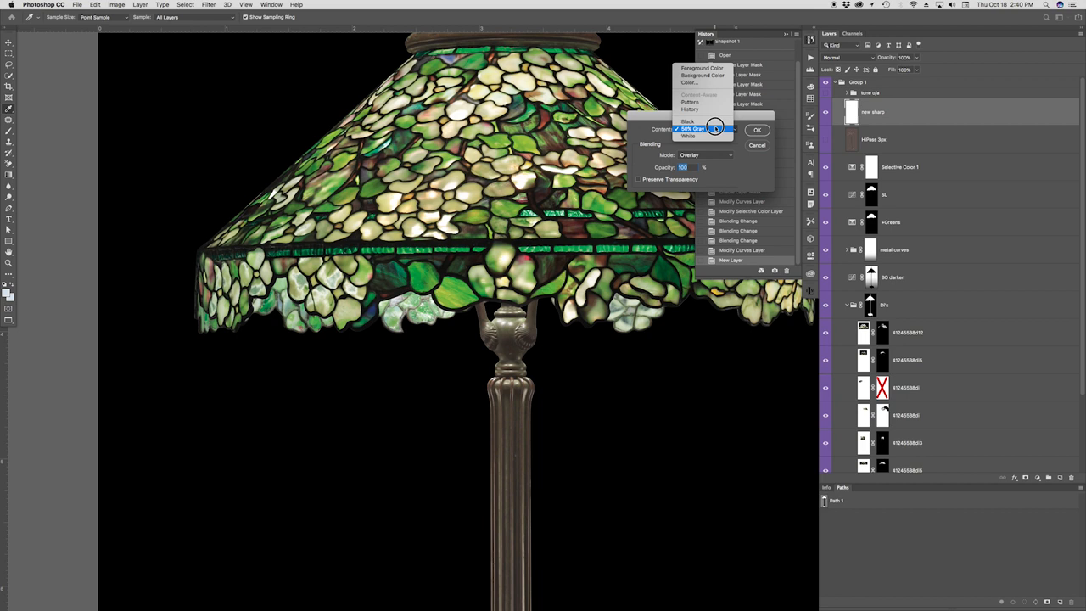
# Fill the new sharp layer above HiPass 3px with 50% gray.
pyautogui.click(756, 129)
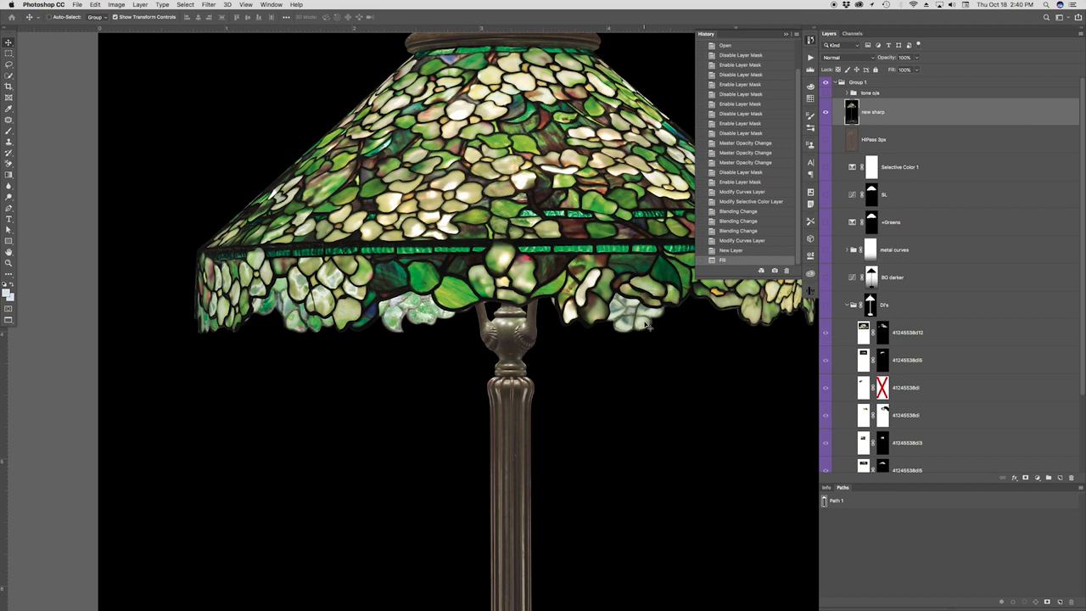
# Apply a High Pass filter with a 2-pixel radius to new sharp.
pyautogui.click(209, 4)
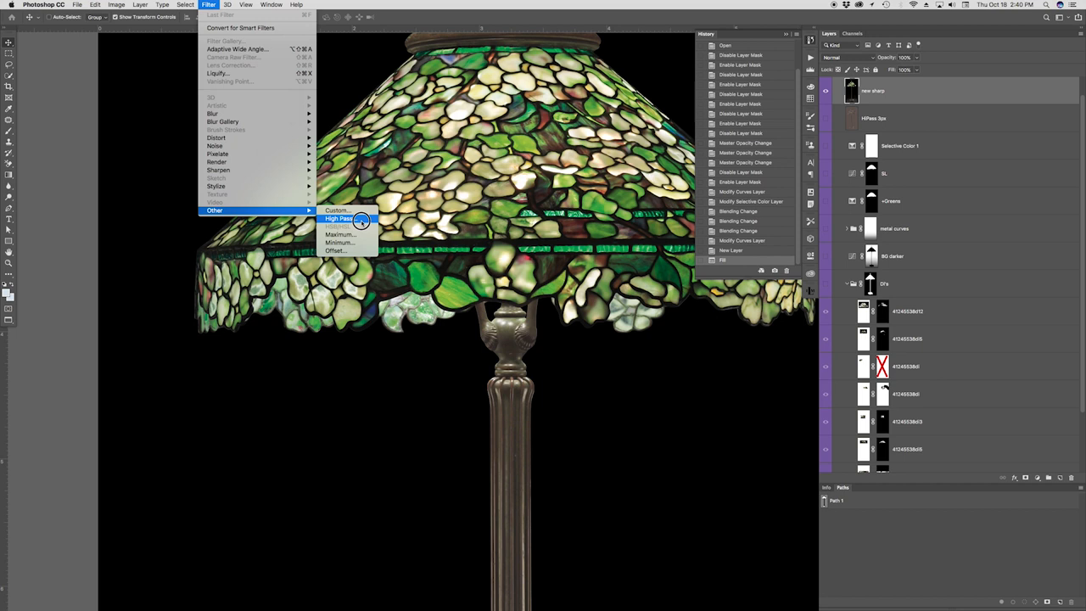
pyautogui.click(338, 218)
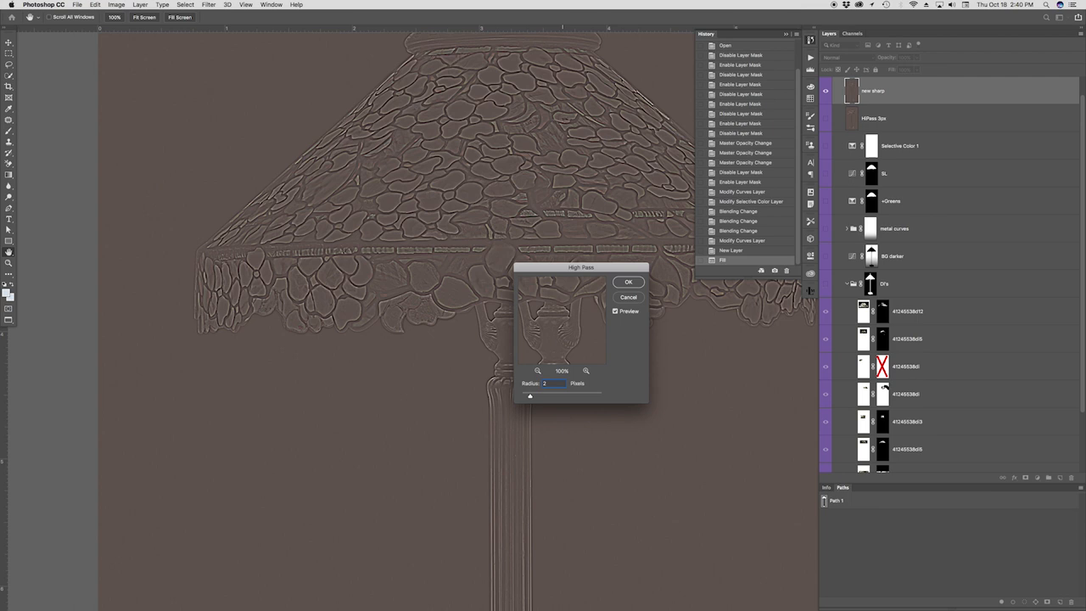
pyautogui.click(629, 281)
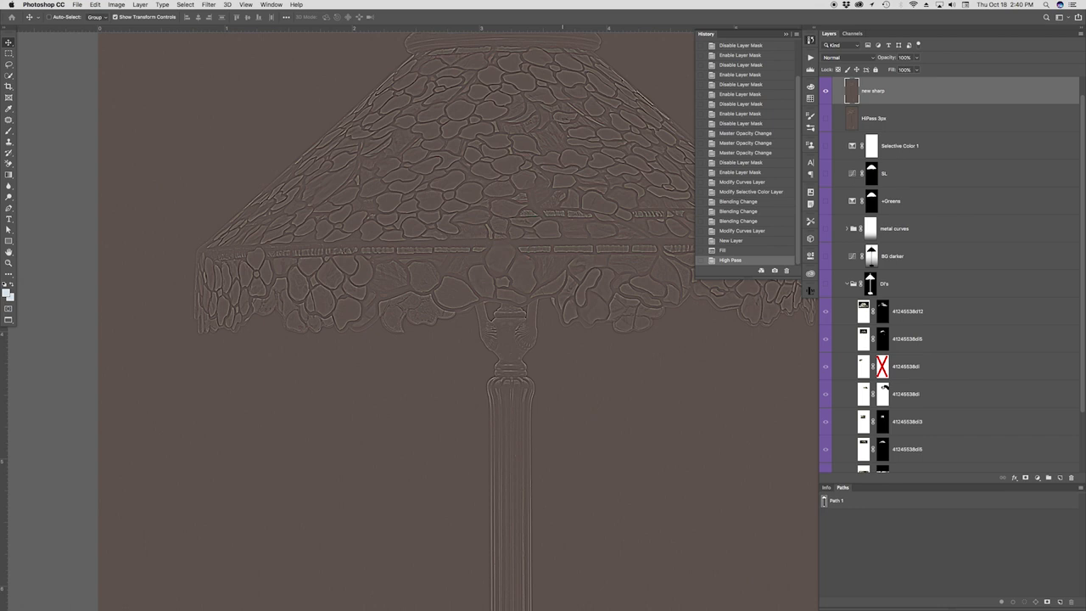
# Switch the new sharp high-pass layer's blend mode to Overlay.
pyautogui.click(826, 91)
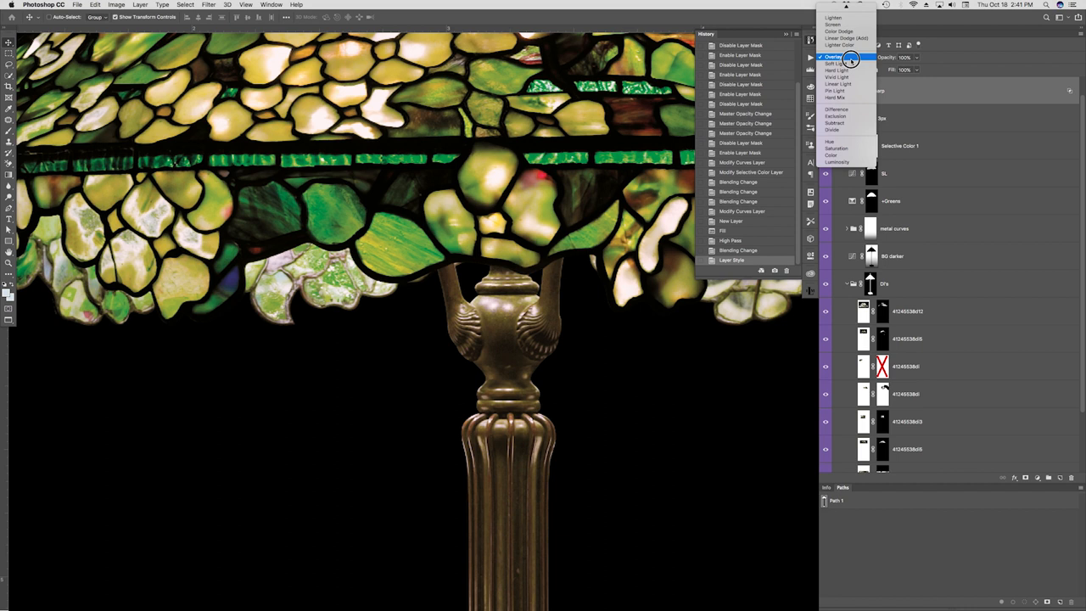
# Switch the high-pass sharpening layer's blend mode to Soft Light and confirm.
pyautogui.click(837, 64)
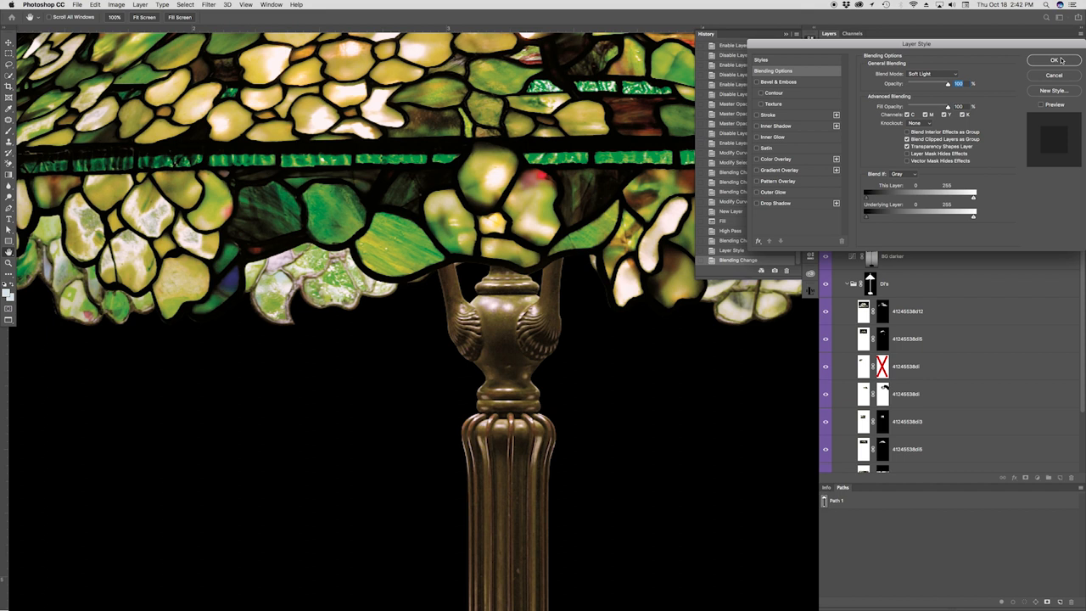
pyautogui.click(1055, 59)
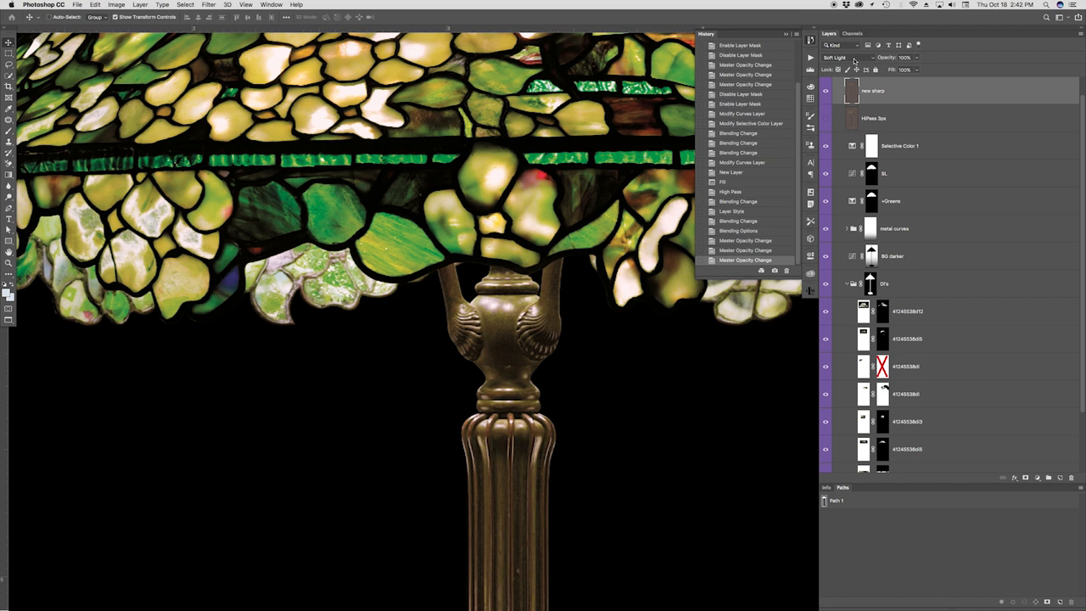
# Duplicate the high-pass sharpening layer from its right-click menu.
pyautogui.rightClick(874, 91)
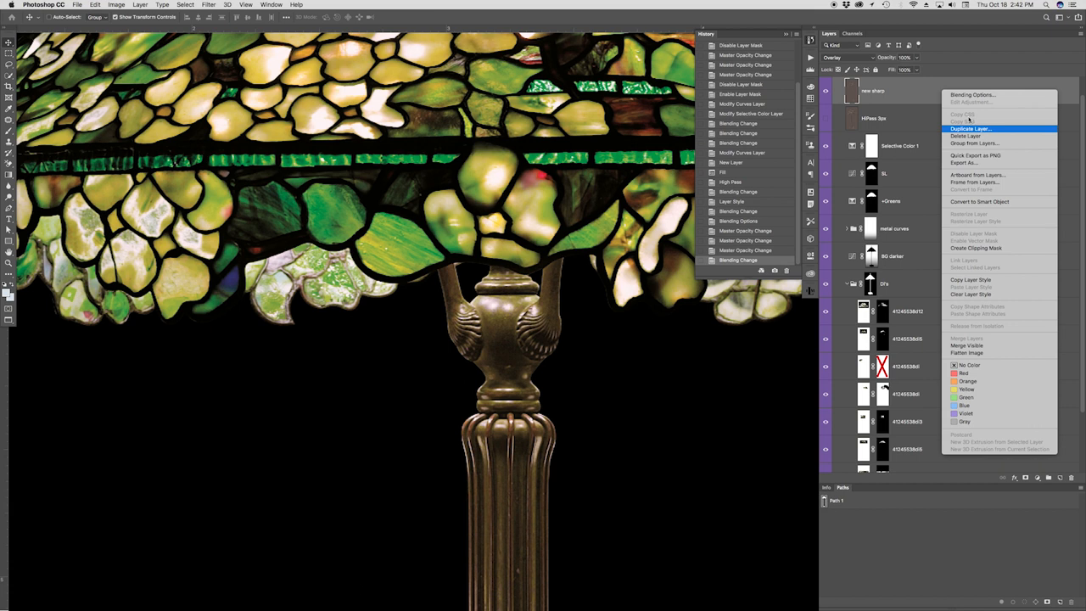
pyautogui.click(971, 129)
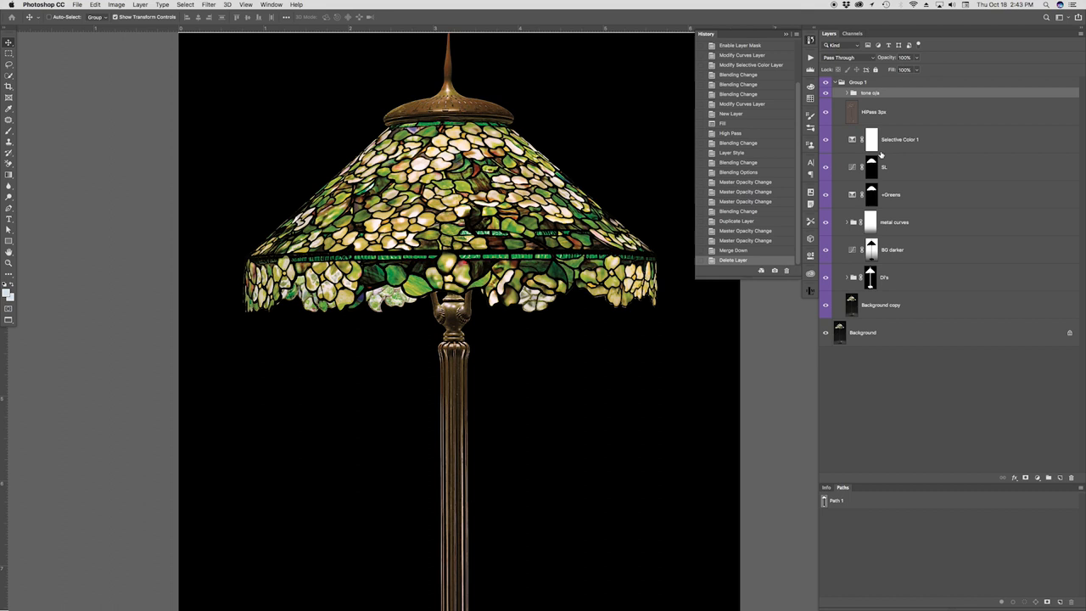
# Collapse Group 1 and hide it to compare with the original lamp photo.
pyautogui.click(846, 82)
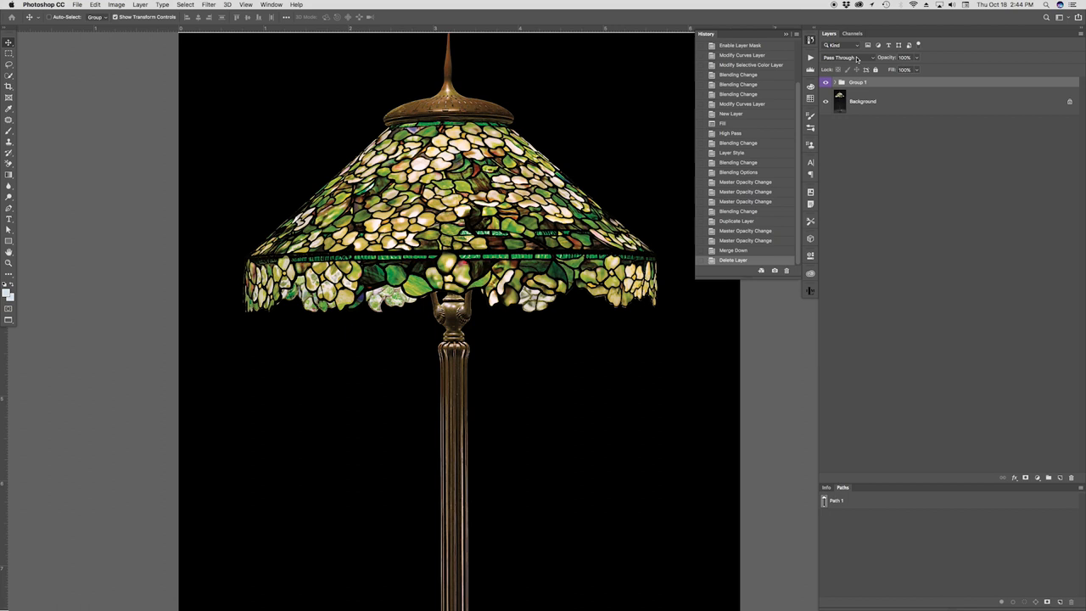
pyautogui.click(826, 81)
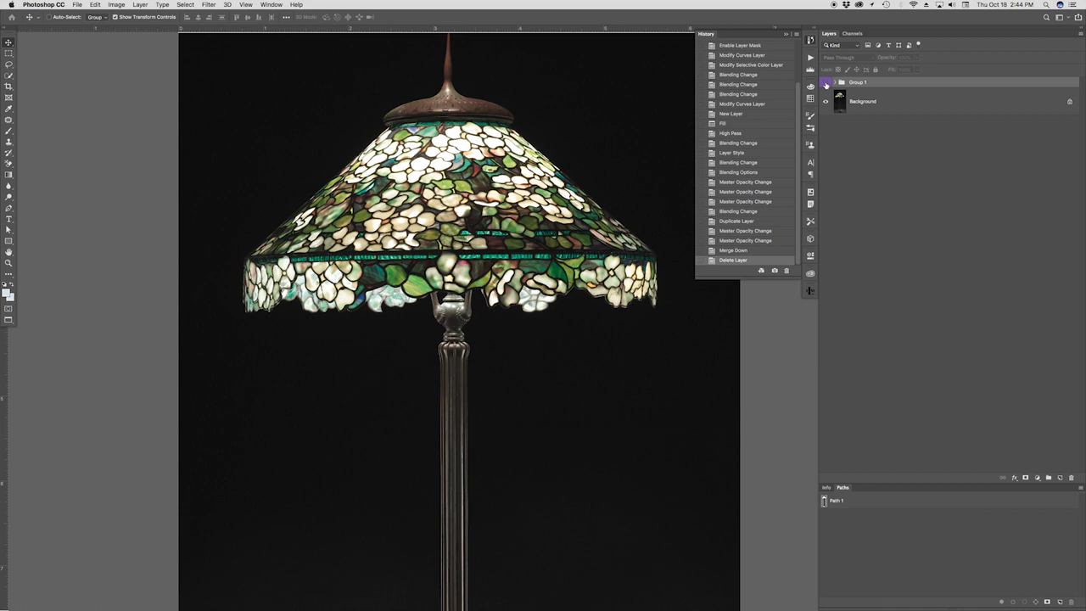